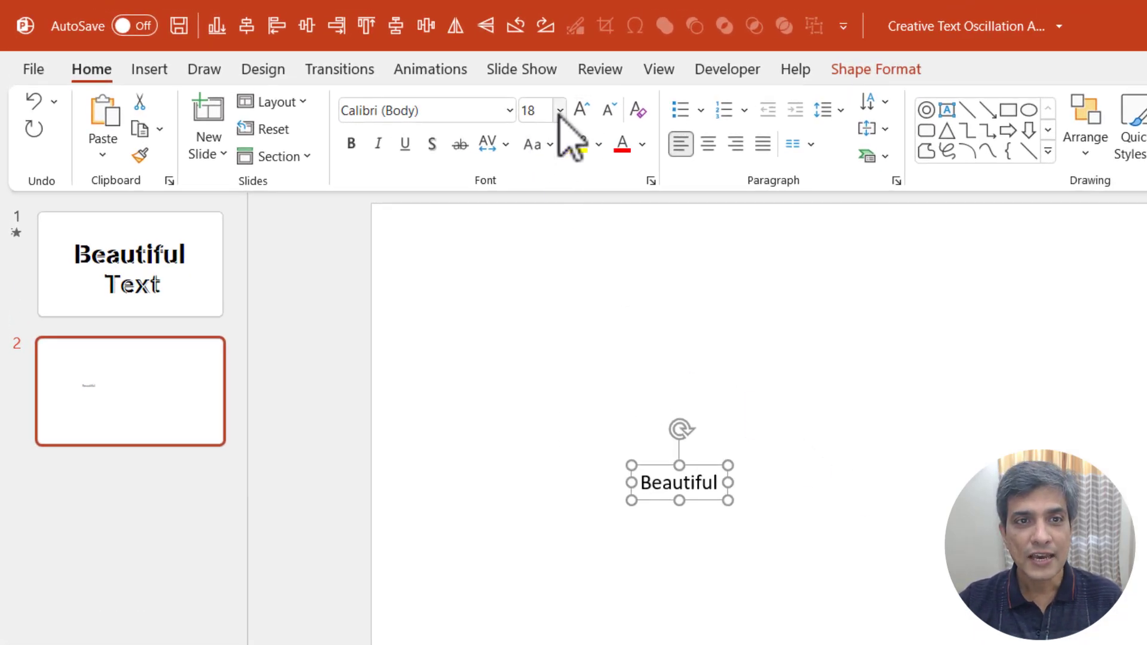
Enlarge the word Beautiful to a very large size using Increase Font Size.
{"action": "left_click", "coordinate": [560, 110]}
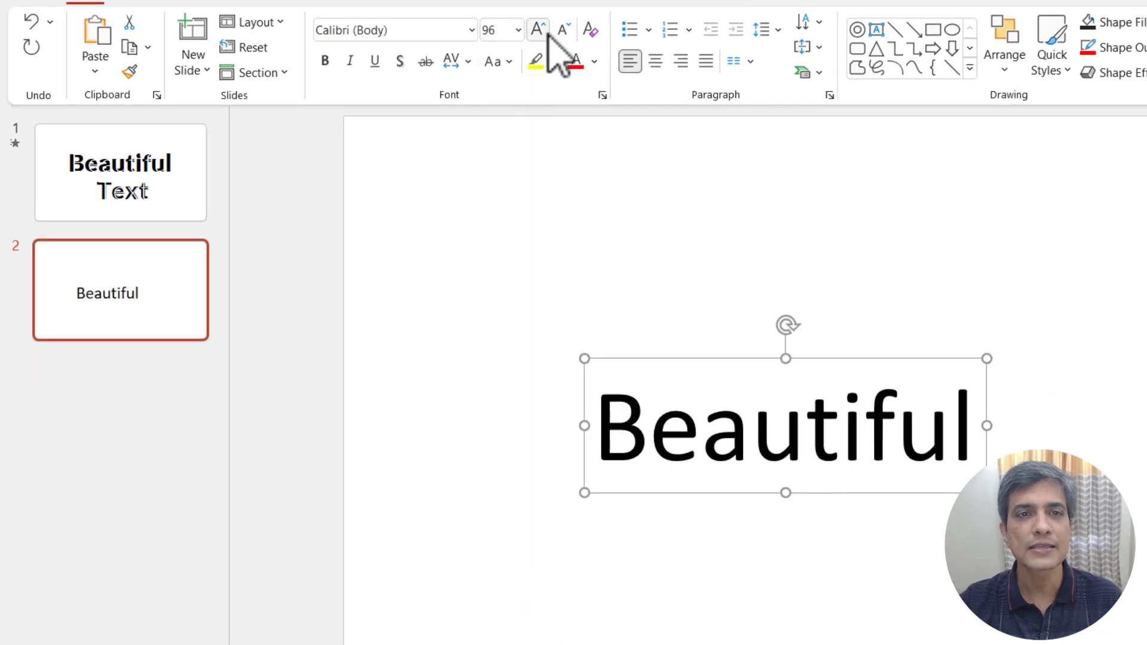
{"action": "left_click", "coordinate": [536, 29]}
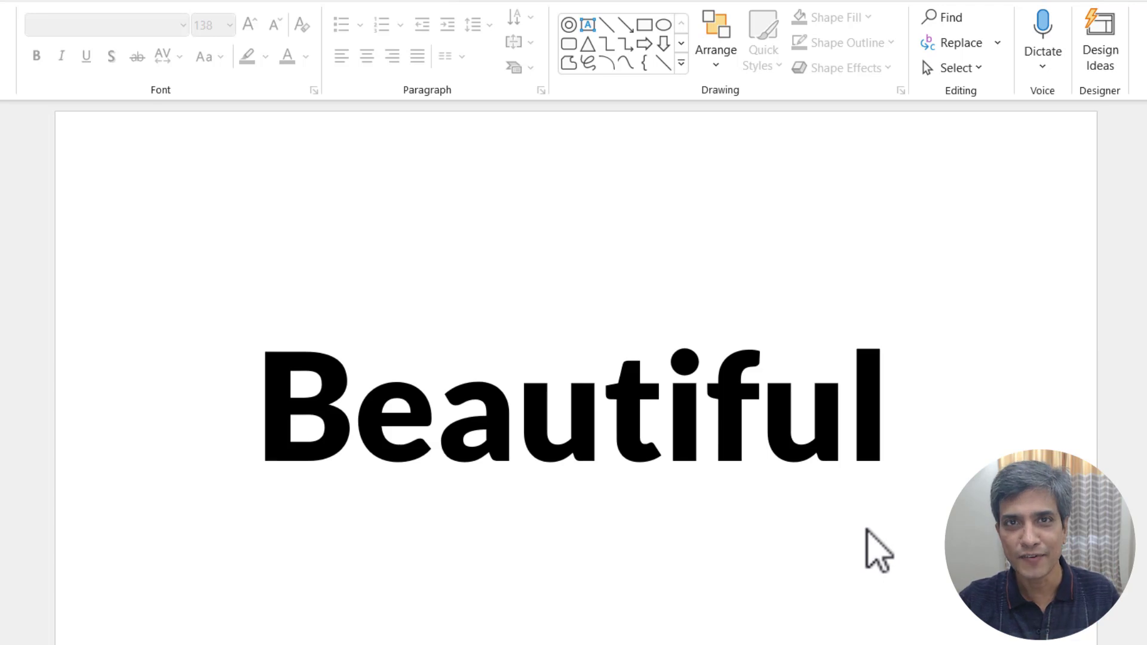
Add a separate letter B text box in thin Calibri and set its colour to white.
{"action": "left_click", "coordinate": [523, 457]}
{"action": "type", "text": "B"}
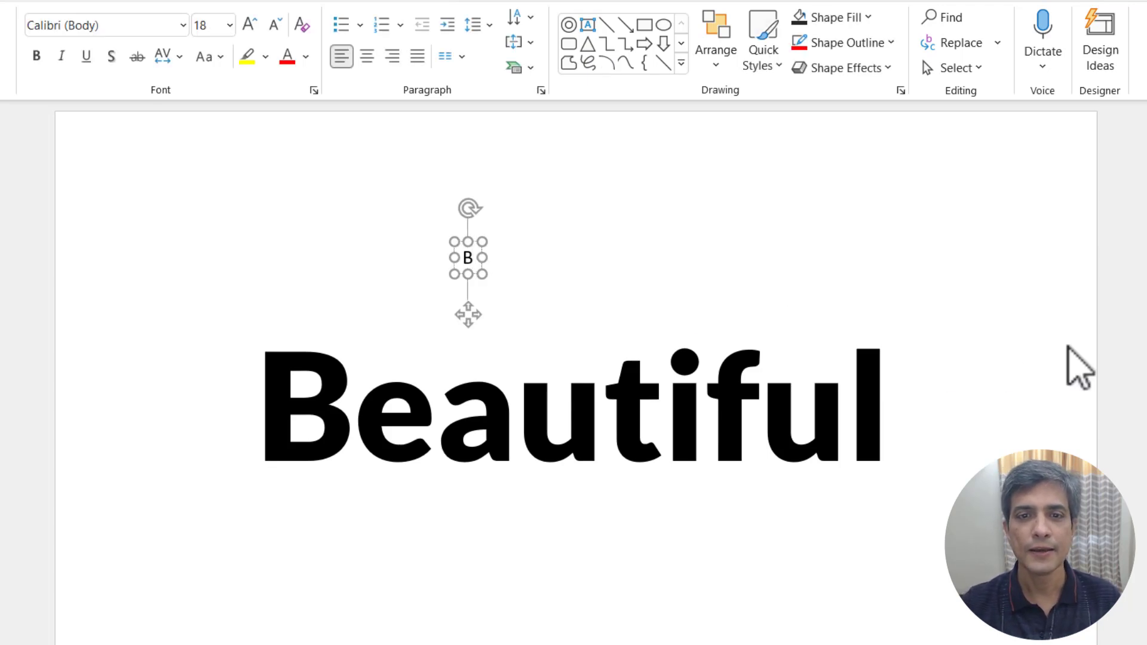
{"action": "mouse_move", "coordinate": [766, 291]}
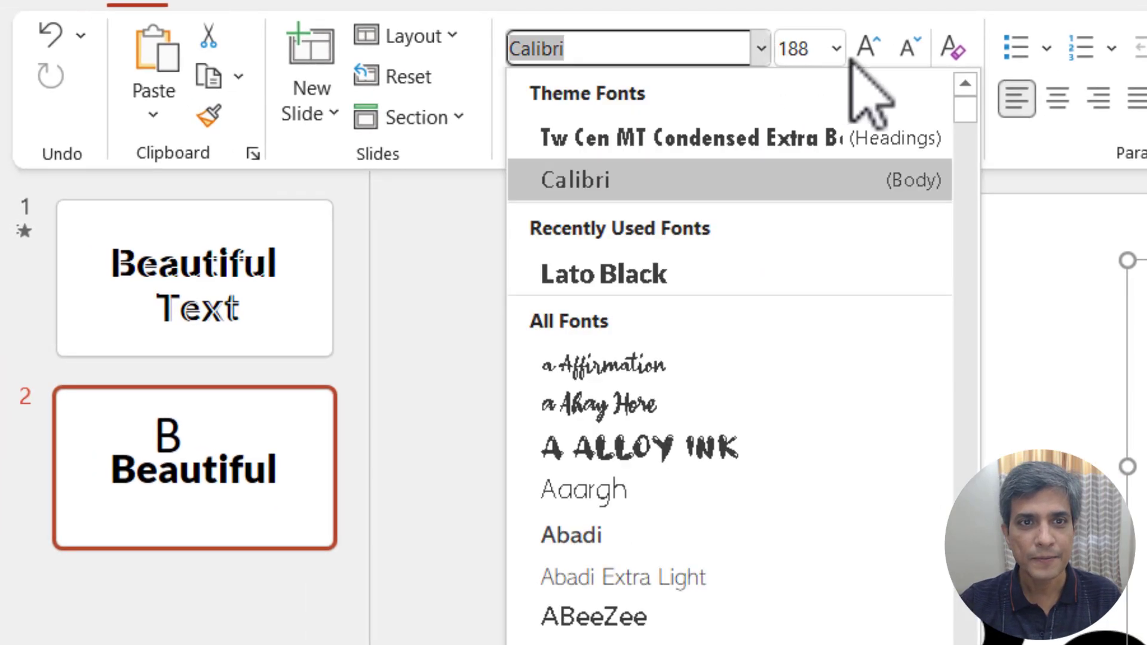
{"action": "left_click", "coordinate": [575, 180]}
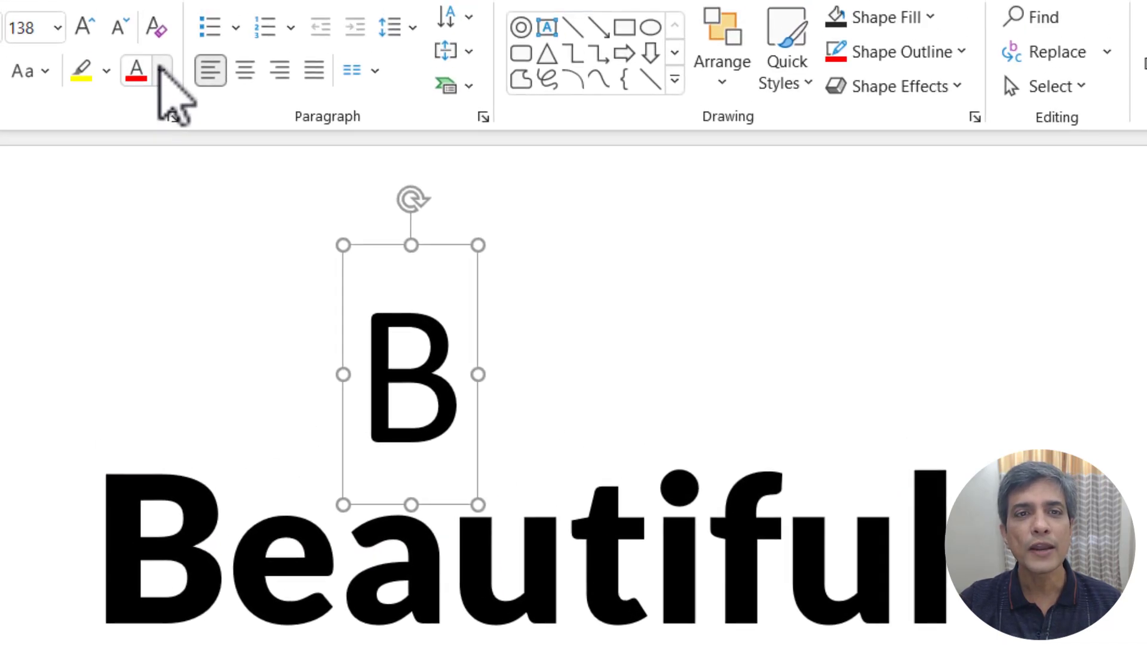
{"action": "left_click", "coordinate": [167, 71]}
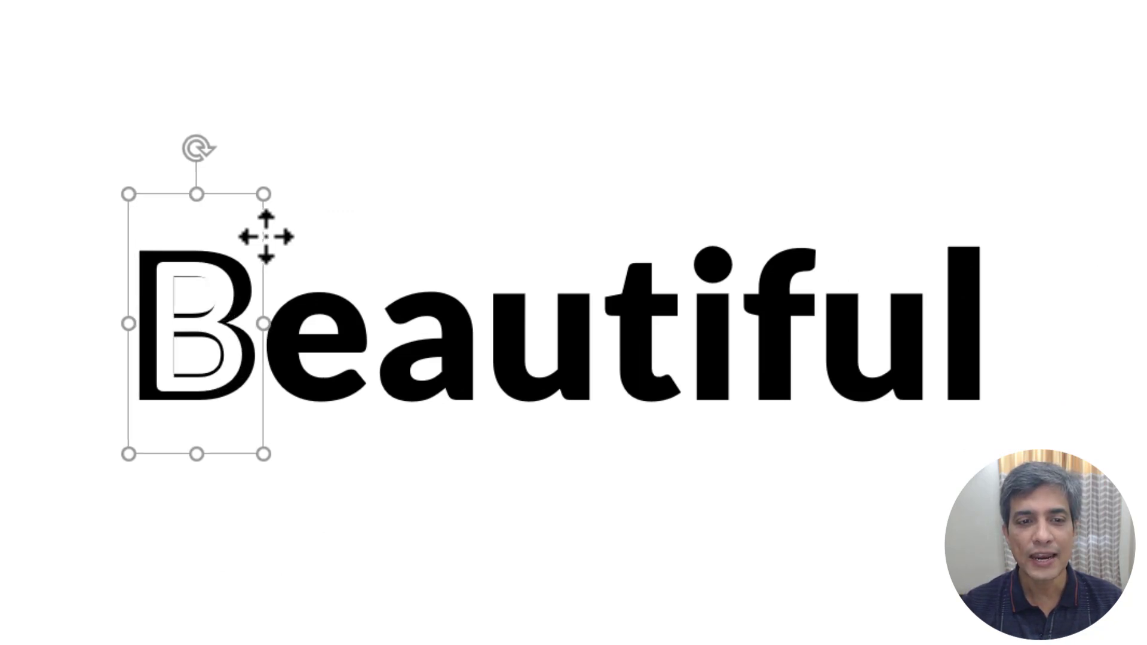
{"action": "mouse_move", "coordinate": [704, 550]}
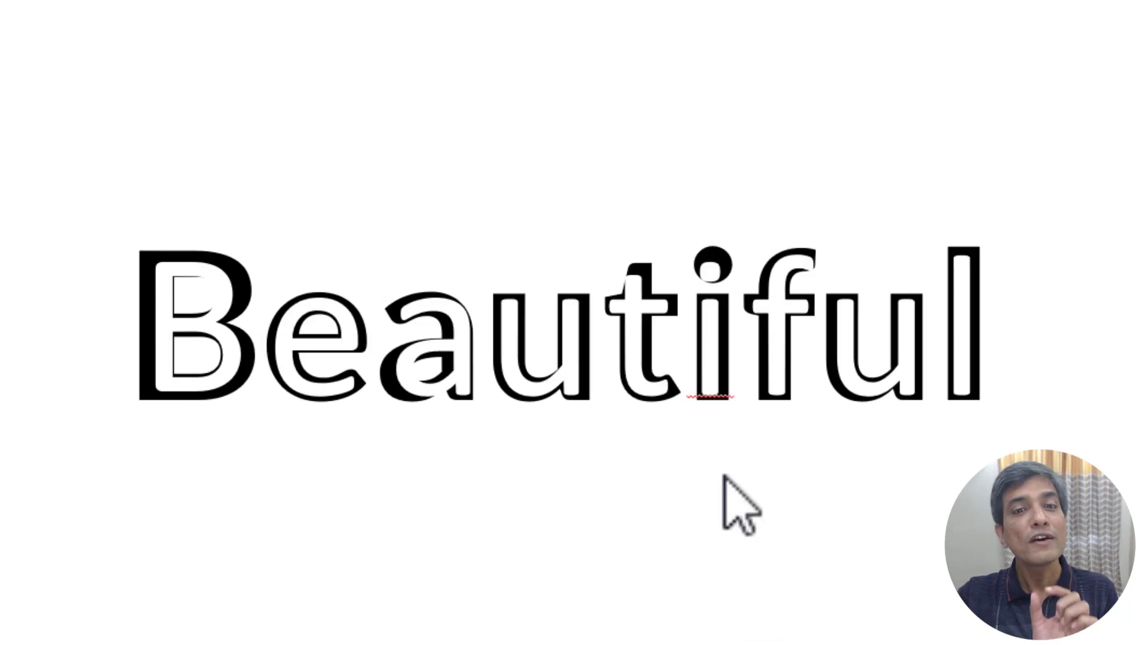
{"action": "mouse_move", "coordinate": [614, 621]}
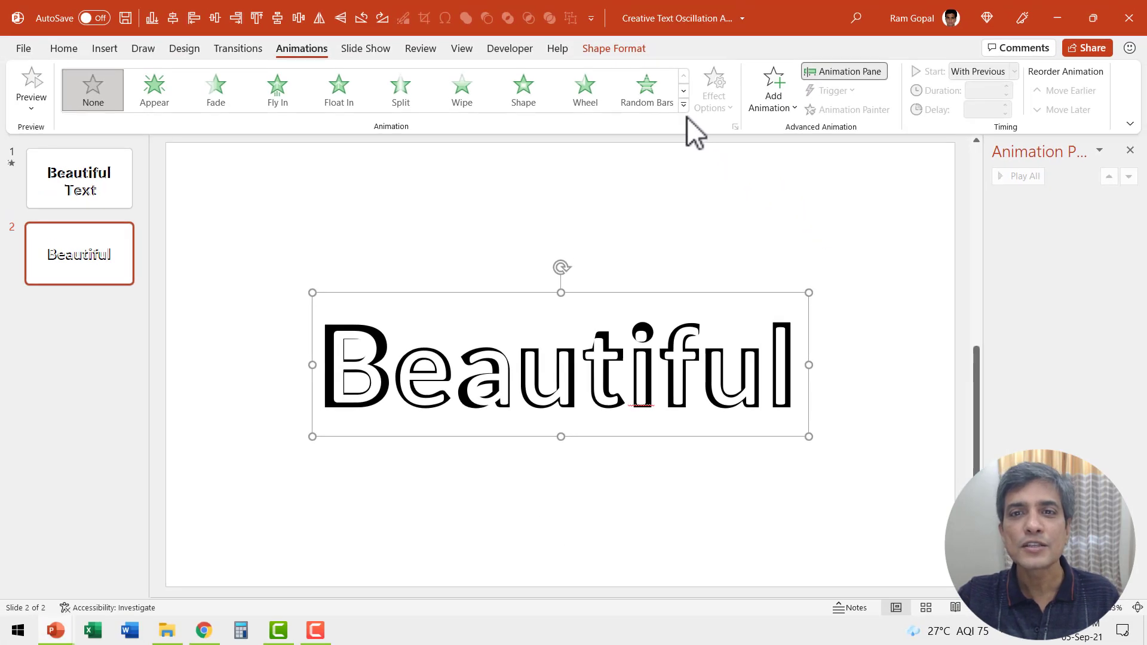
Apply the Lines motion path from the animation gallery to the overlay word.
{"action": "left_click", "coordinate": [682, 103]}
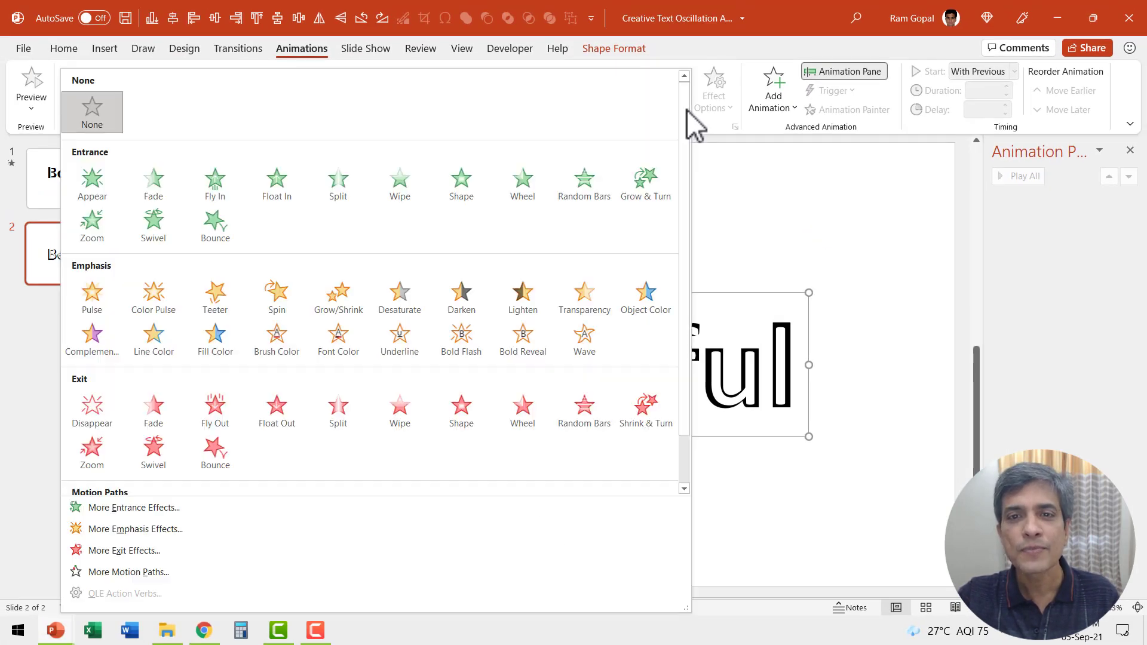
{"action": "scroll", "scroll_direction": "down", "scroll_amount": 3}
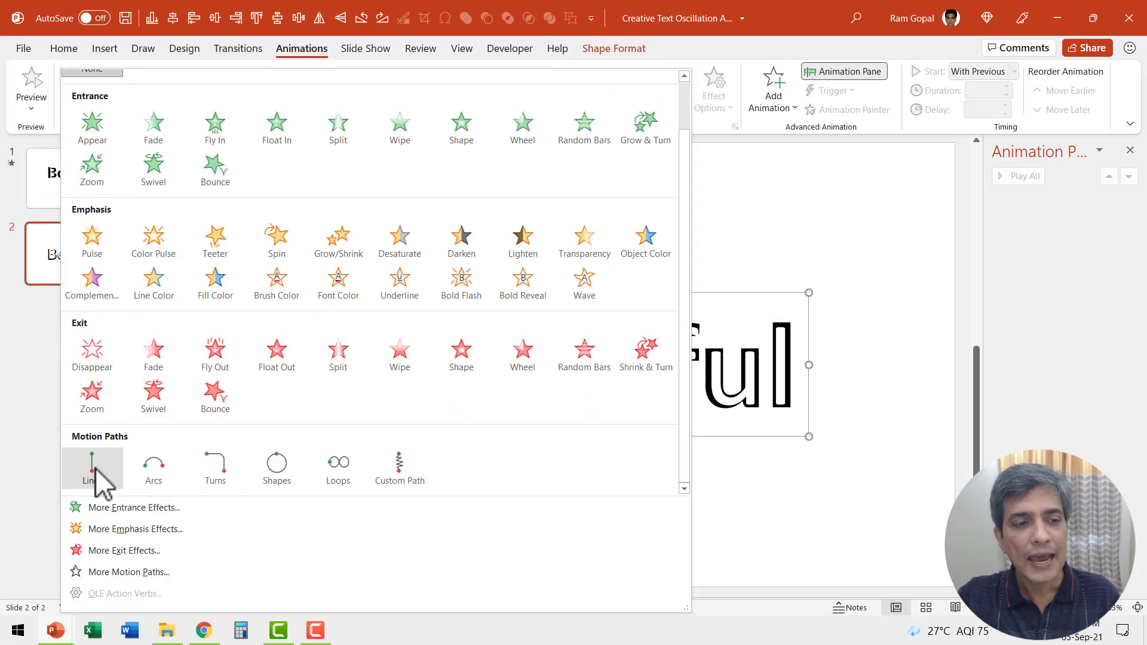
{"action": "left_click", "coordinate": [91, 468]}
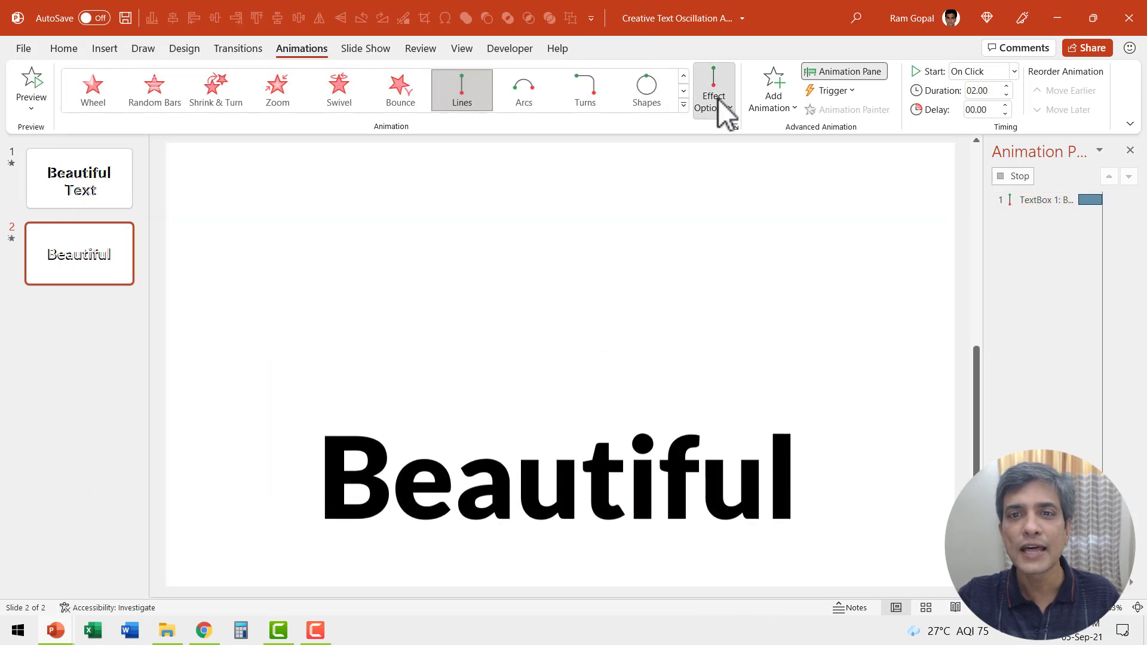
Set the motion path direction to Left via Effect Options and show its path.
{"action": "left_click", "coordinate": [711, 89]}
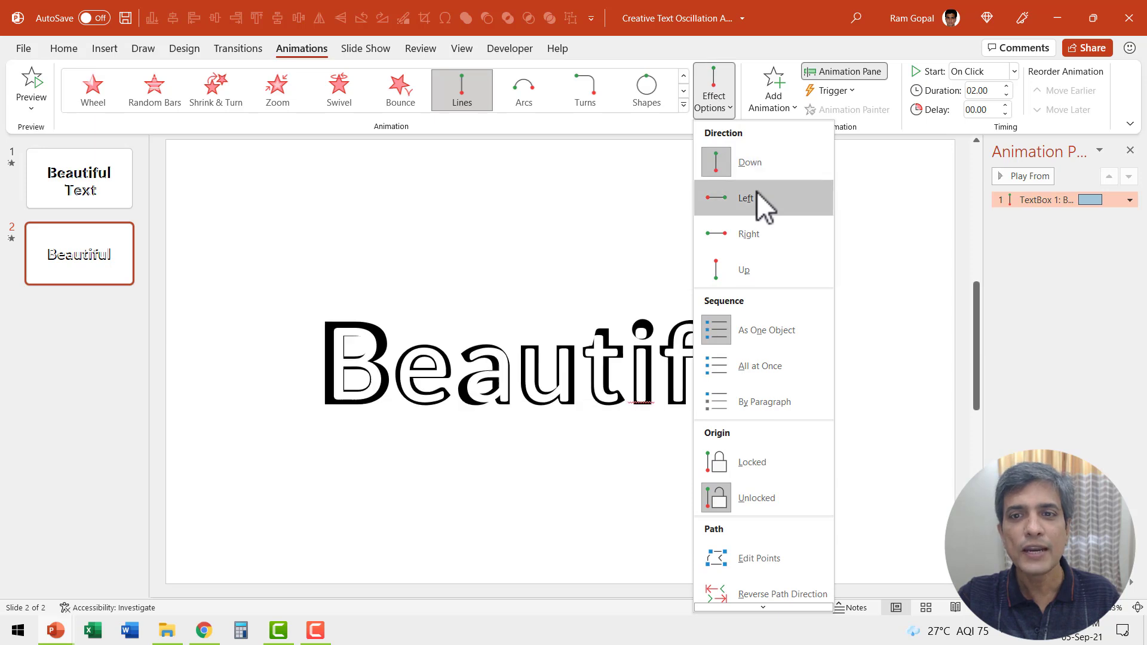
{"action": "left_click", "coordinate": [746, 198]}
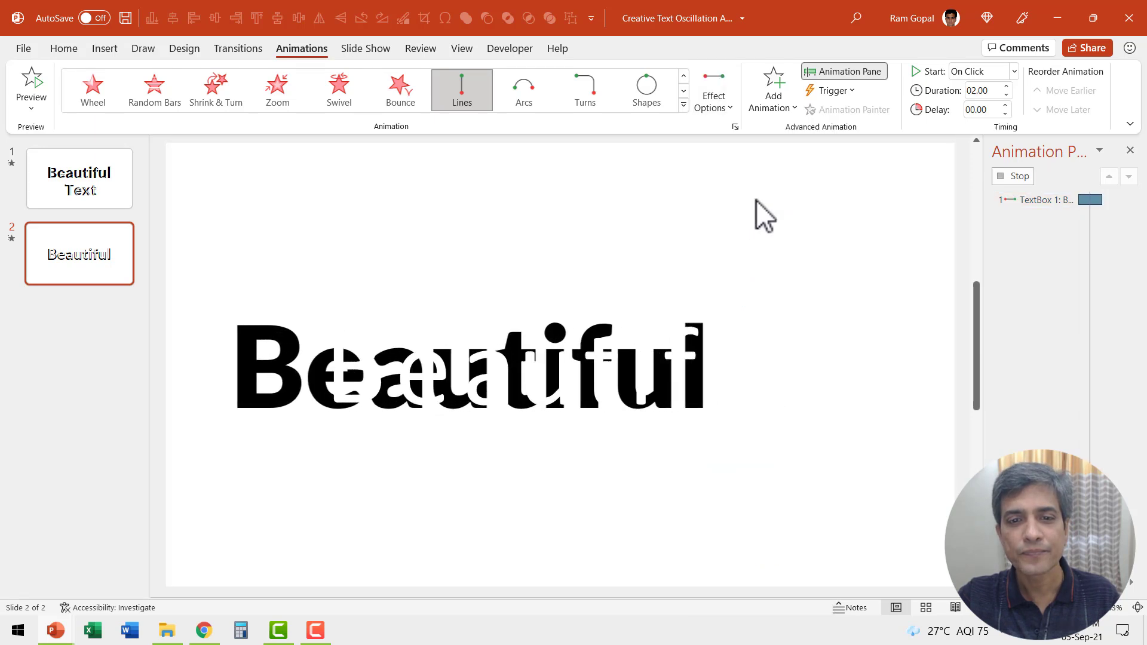
{"action": "left_click", "coordinate": [1018, 175]}
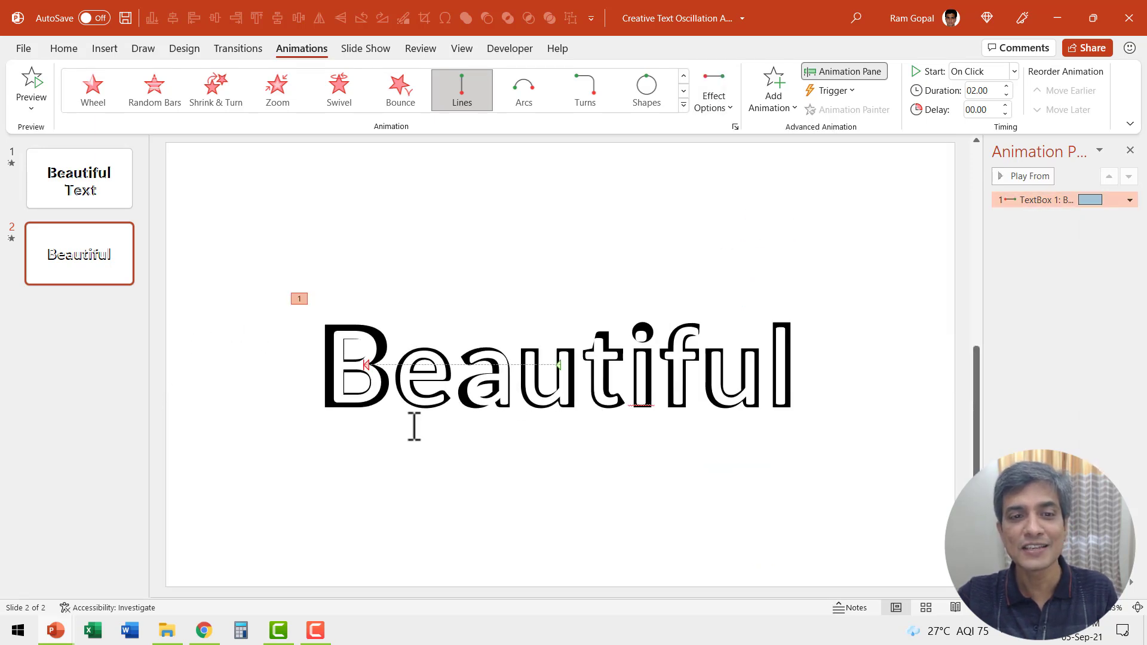
{"action": "mouse_move", "coordinate": [548, 491]}
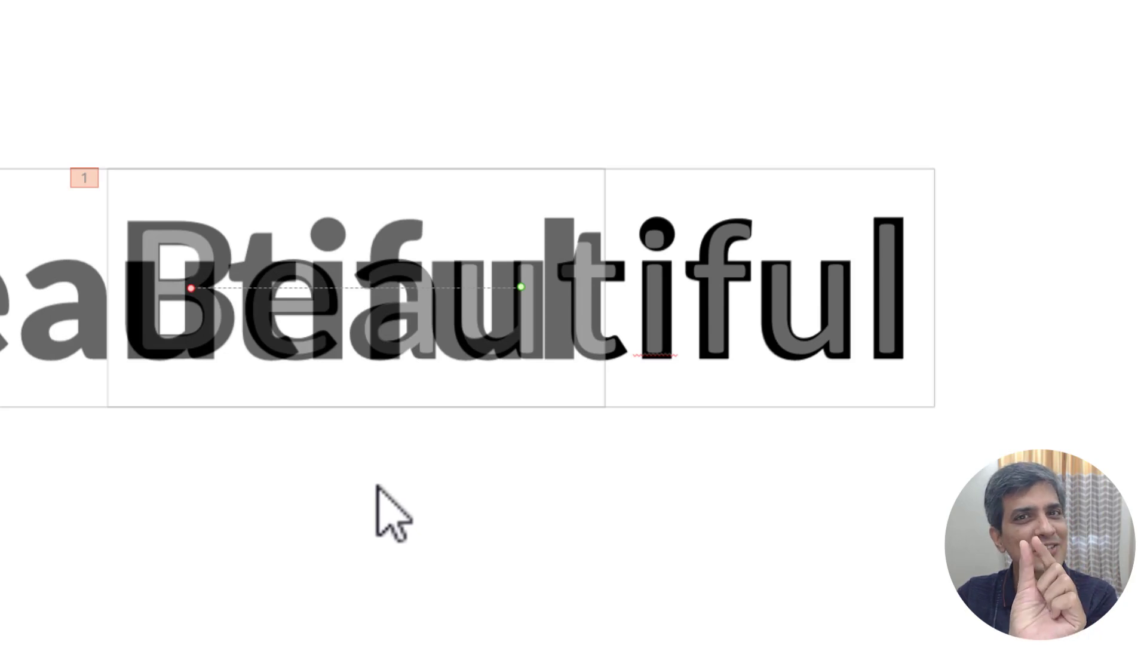
{"action": "mouse_move", "coordinate": [300, 446]}
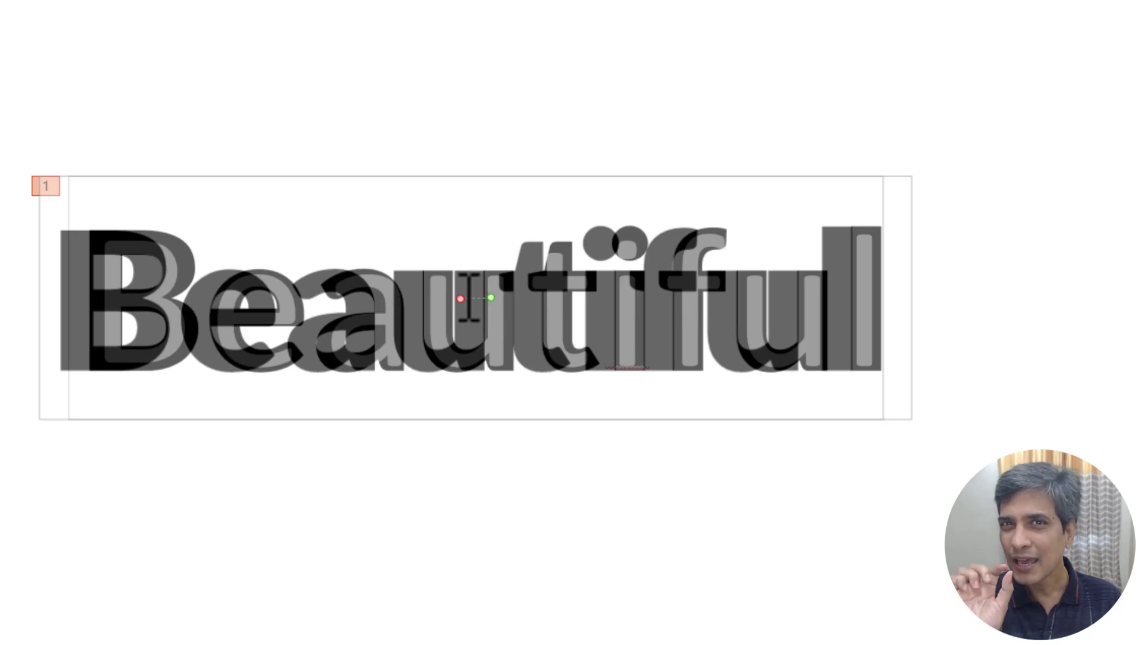
{"action": "mouse_move", "coordinate": [416, 468]}
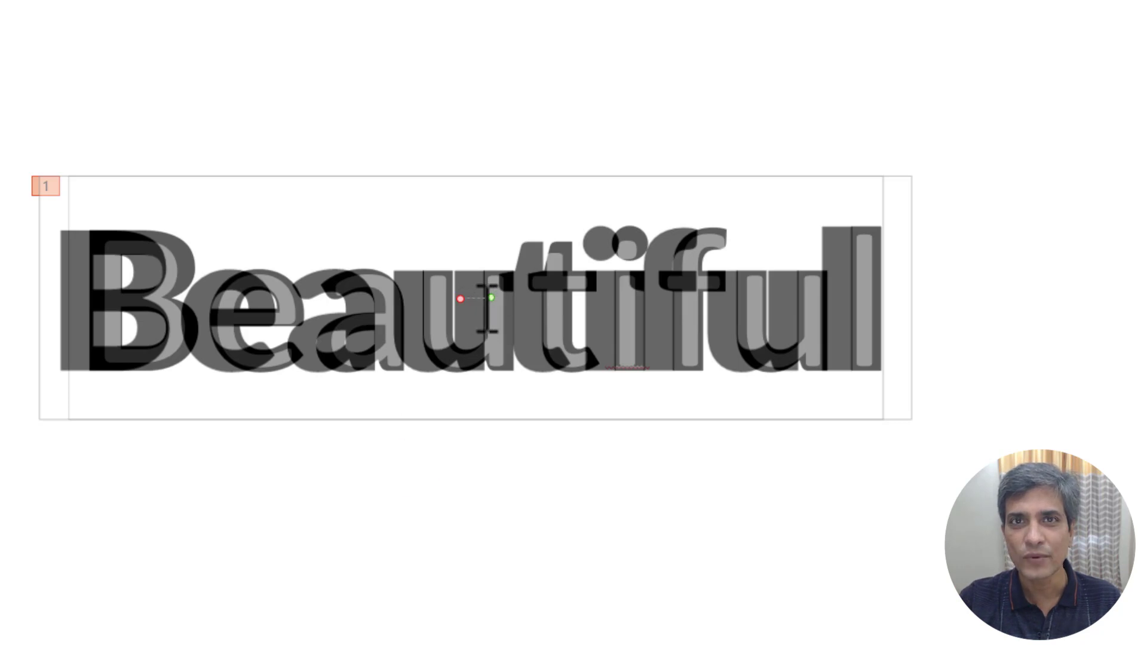
{"action": "mouse_move", "coordinate": [1024, 304]}
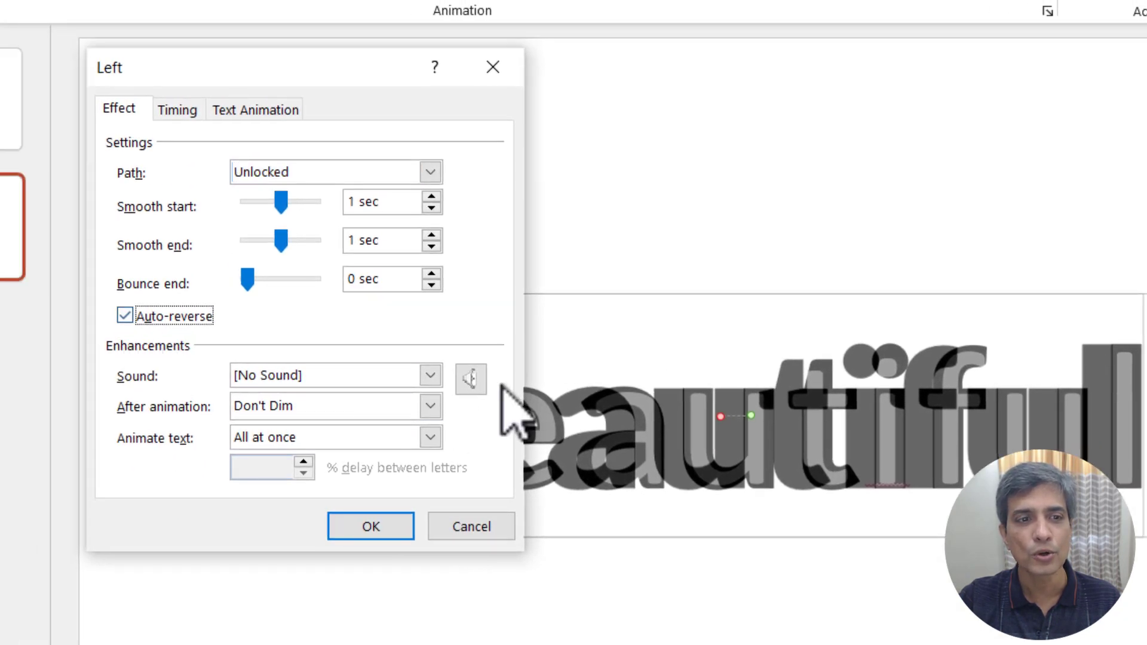
{"action": "mouse_move", "coordinate": [178, 108]}
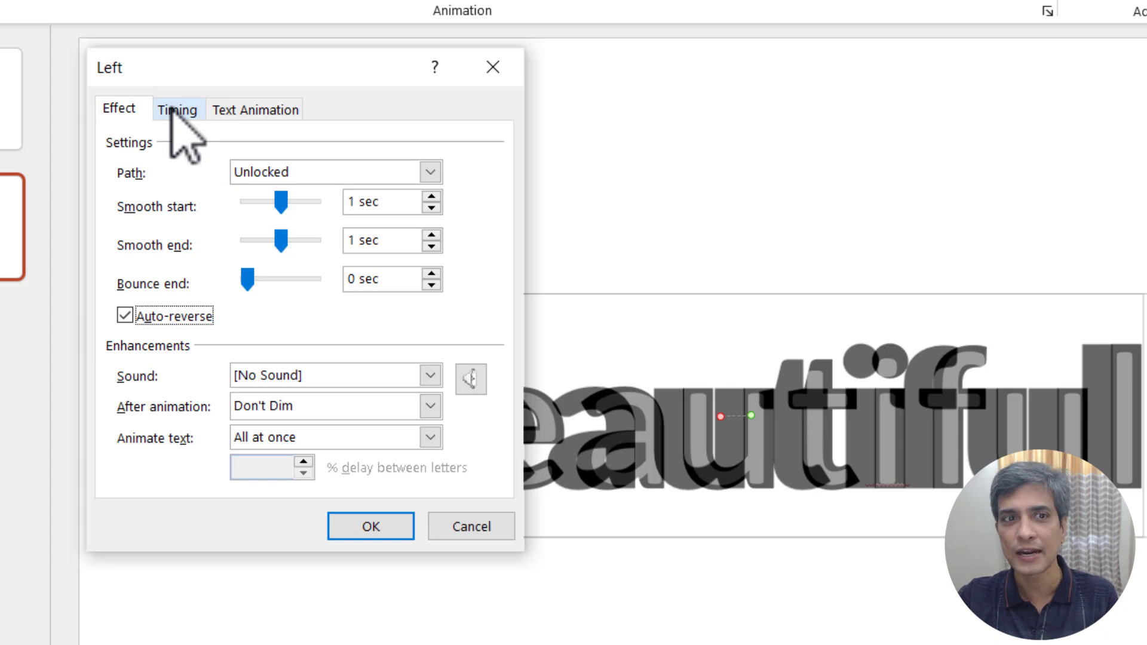
Set the animation Start to With Previous on the Timing tab and confirm.
{"action": "left_click", "coordinate": [177, 109]}
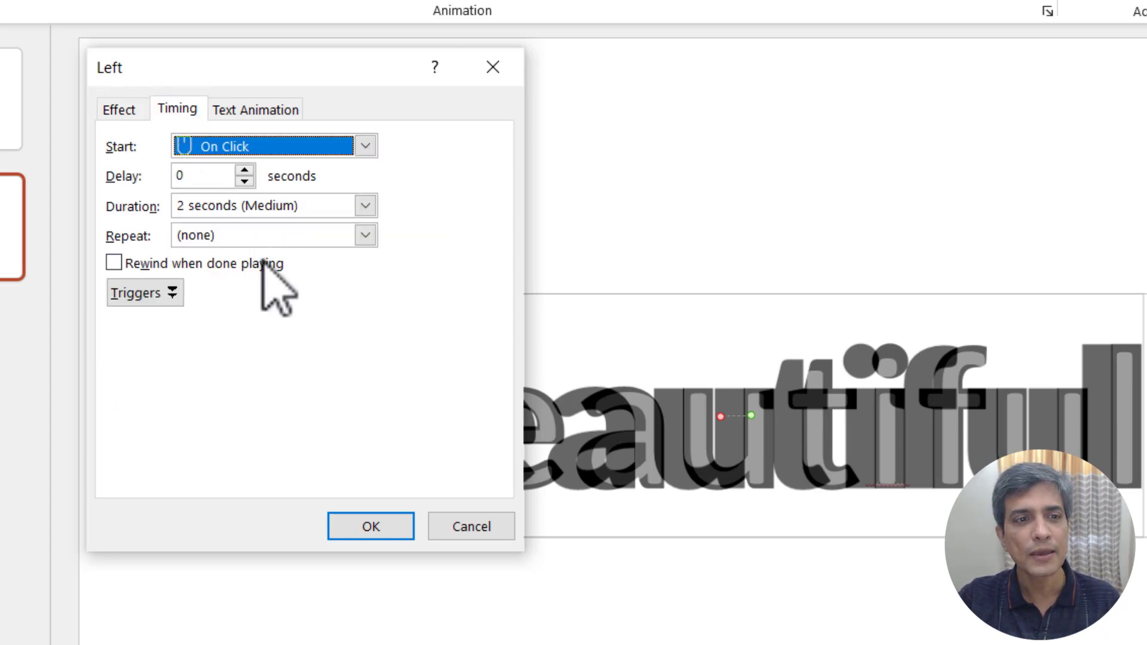
{"action": "left_click", "coordinate": [365, 235]}
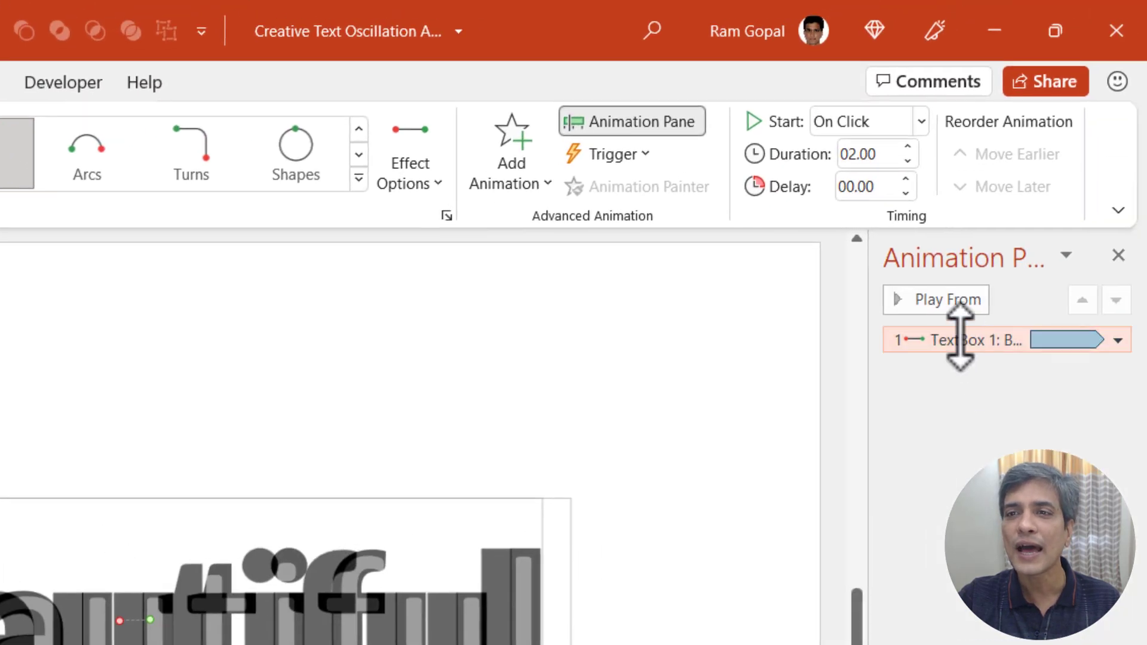
{"action": "left_click", "coordinate": [866, 121]}
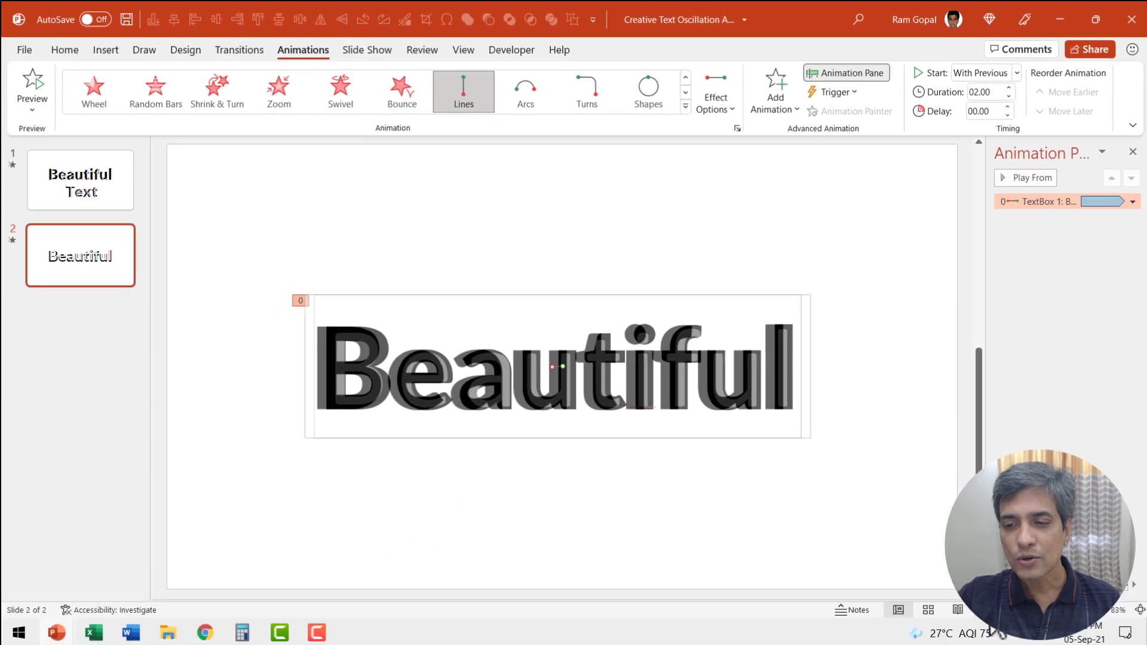
{"action": "key", "text": "F5"}
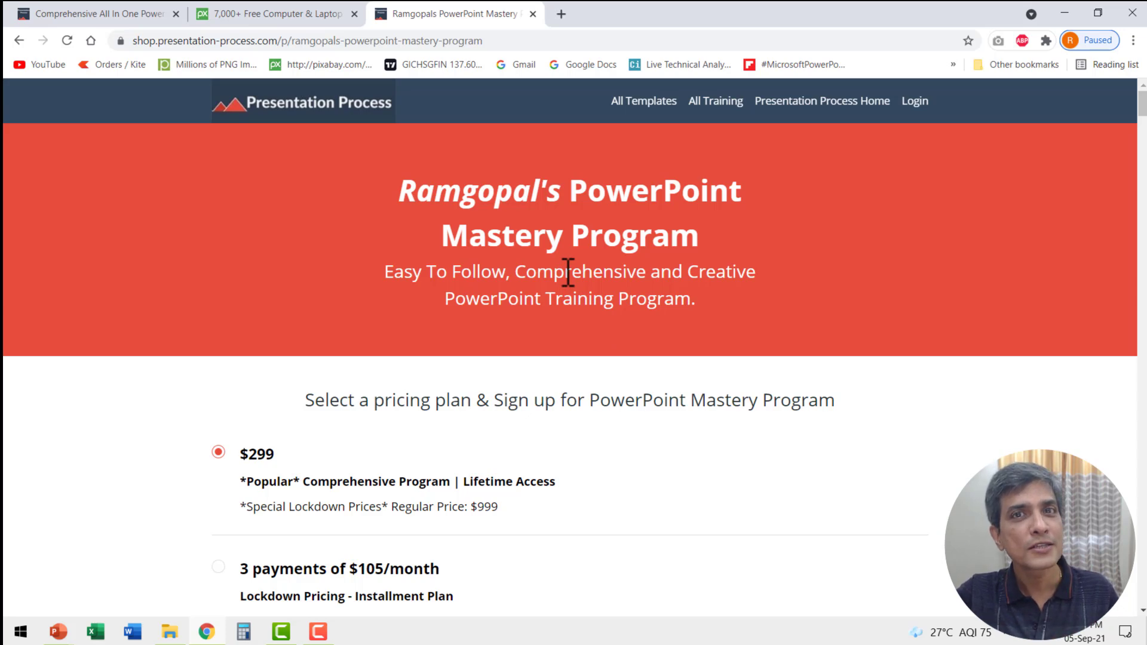
{"action": "mouse_move", "coordinate": [949, 421]}
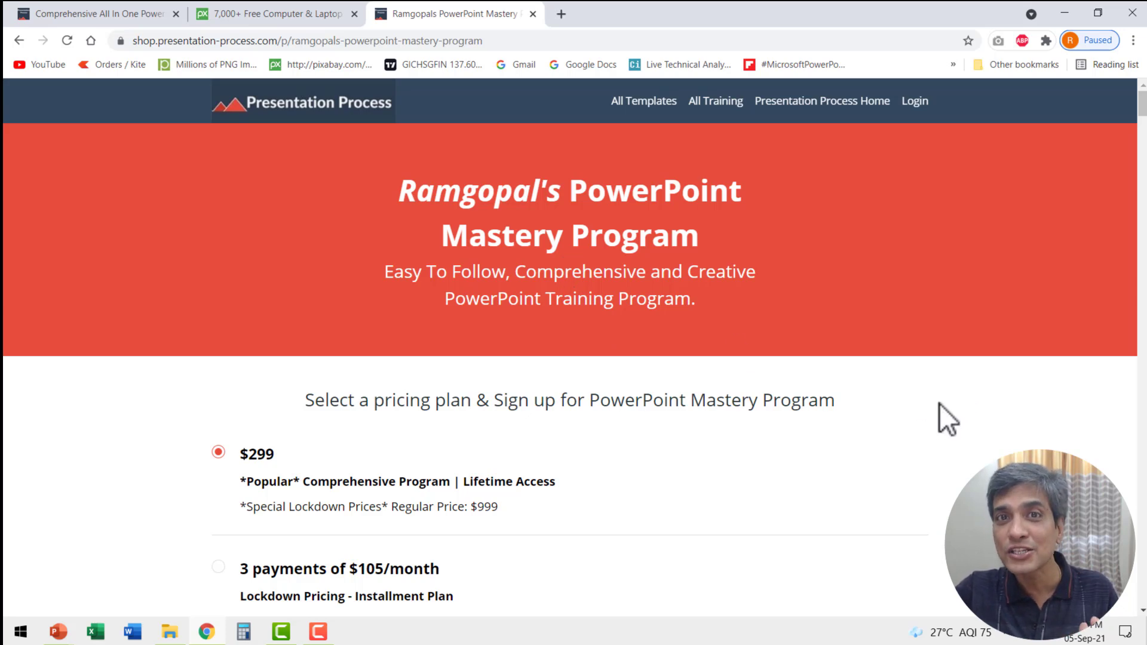
Scroll through the Mastery Program course list and back up to the pricing plans.
{"action": "scroll", "scroll_direction": "down", "scroll_amount": 3}
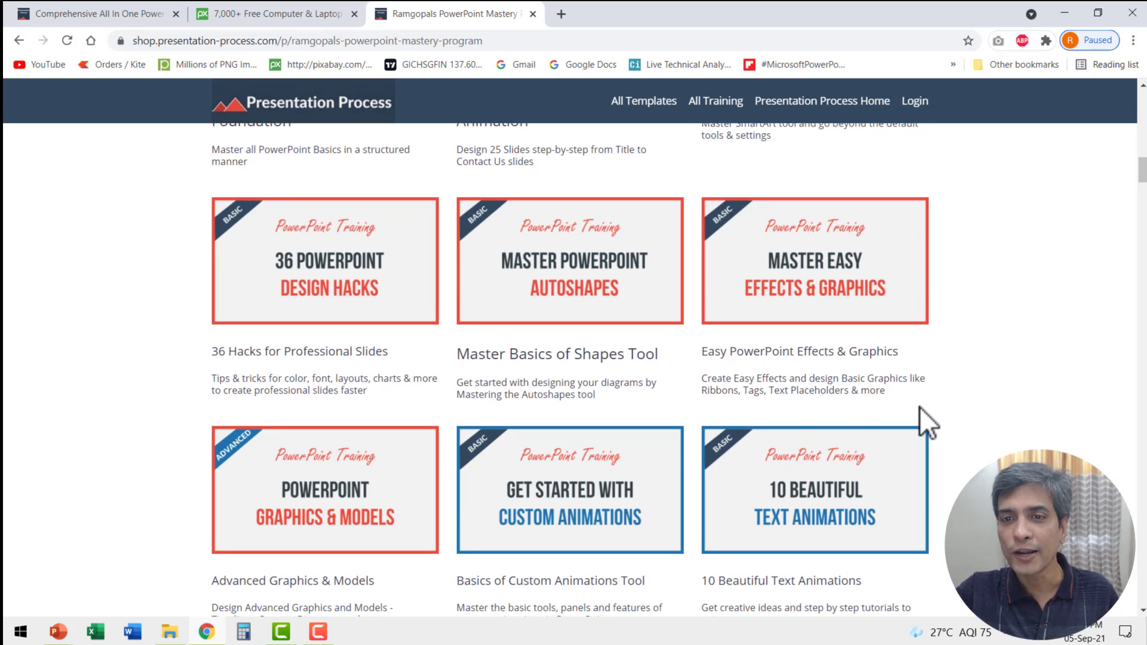
{"action": "mouse_move", "coordinate": [739, 351]}
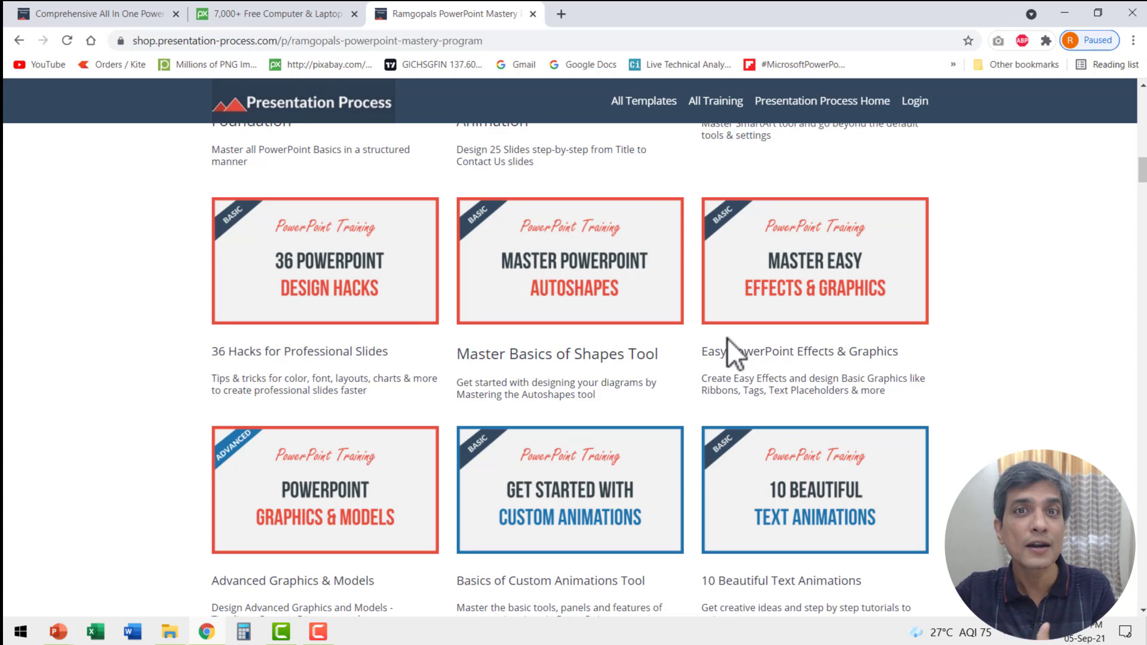
{"action": "scroll", "scroll_direction": "down", "scroll_amount": 3}
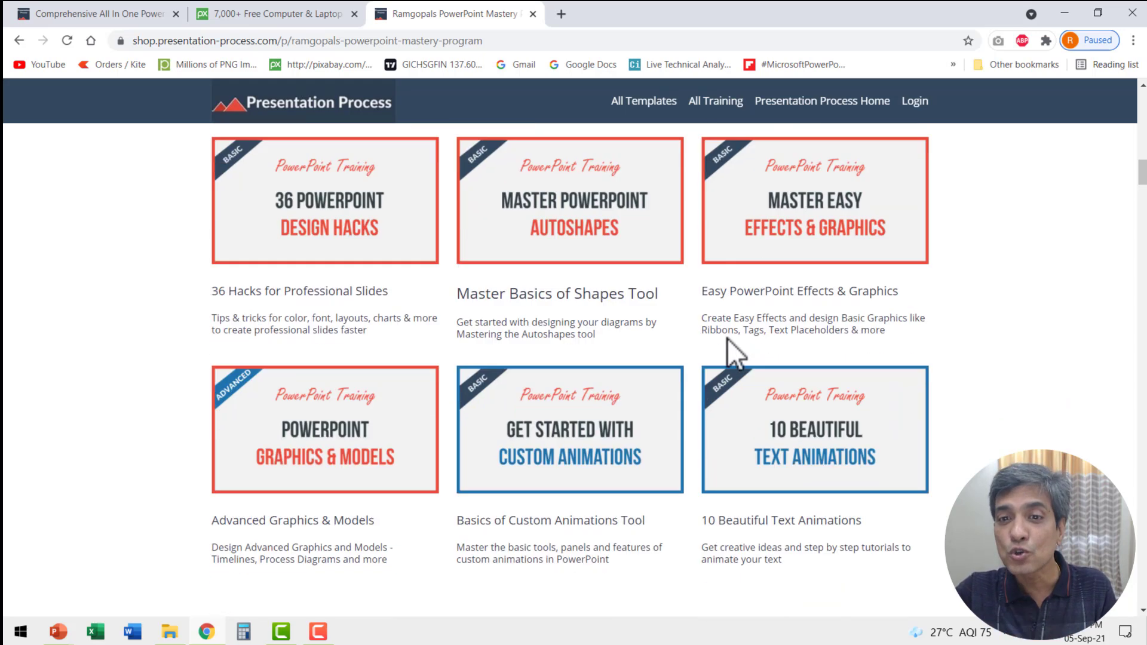
{"action": "scroll", "scroll_direction": "down", "scroll_amount": 3}
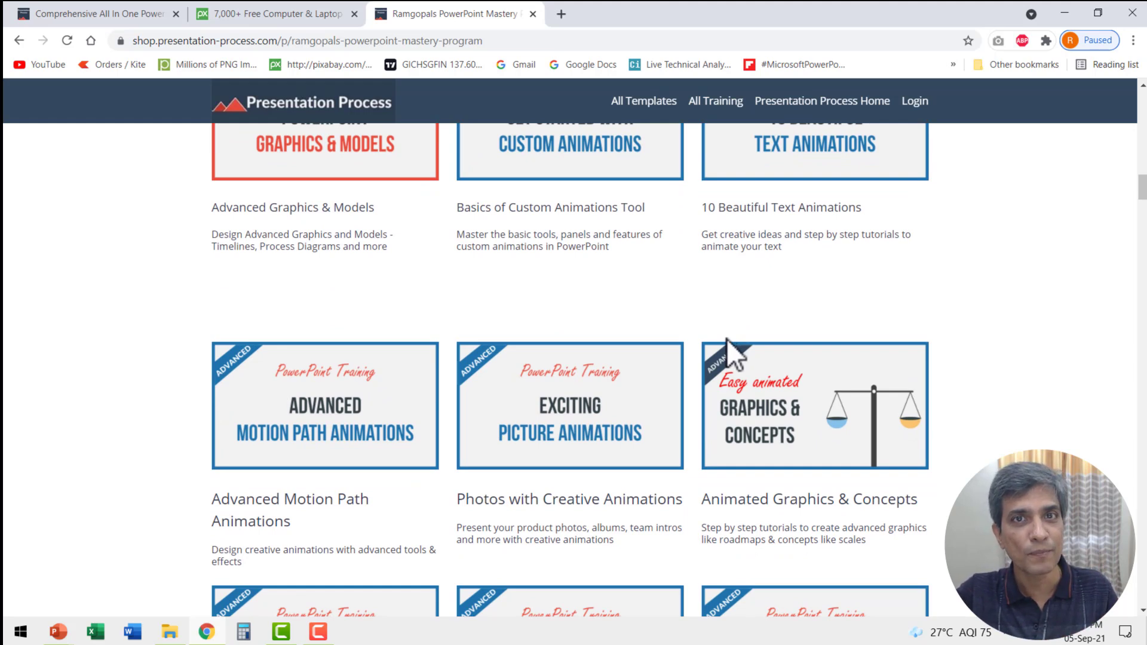
{"action": "mouse_move", "coordinate": [940, 311]}
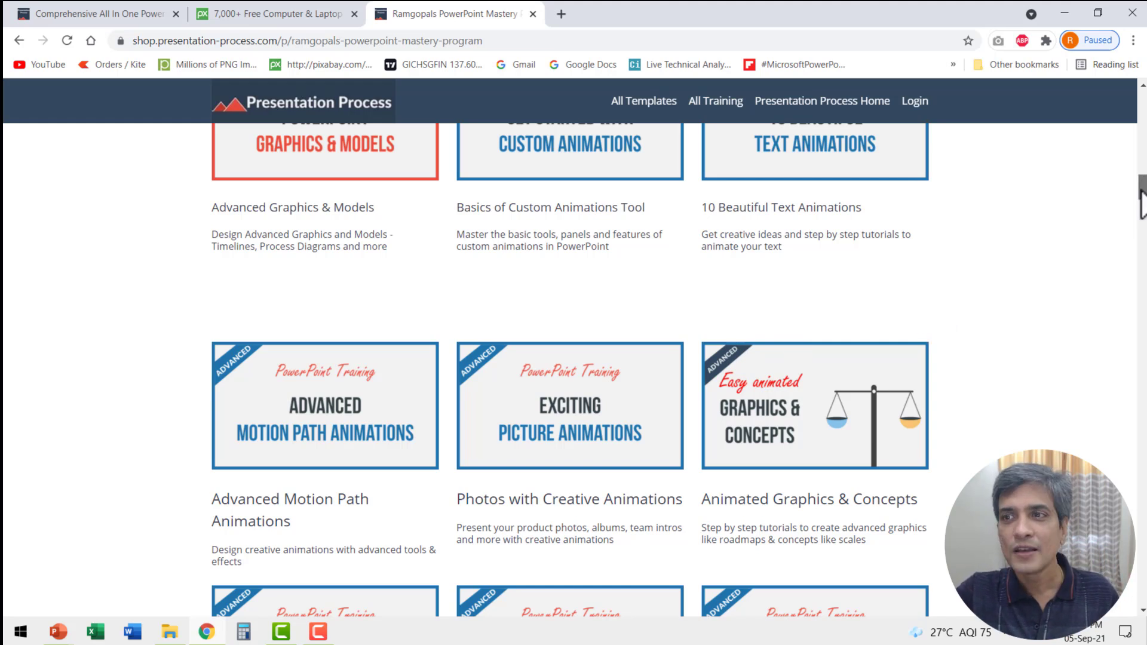
{"action": "scroll", "scroll_direction": "up", "scroll_amount": 3}
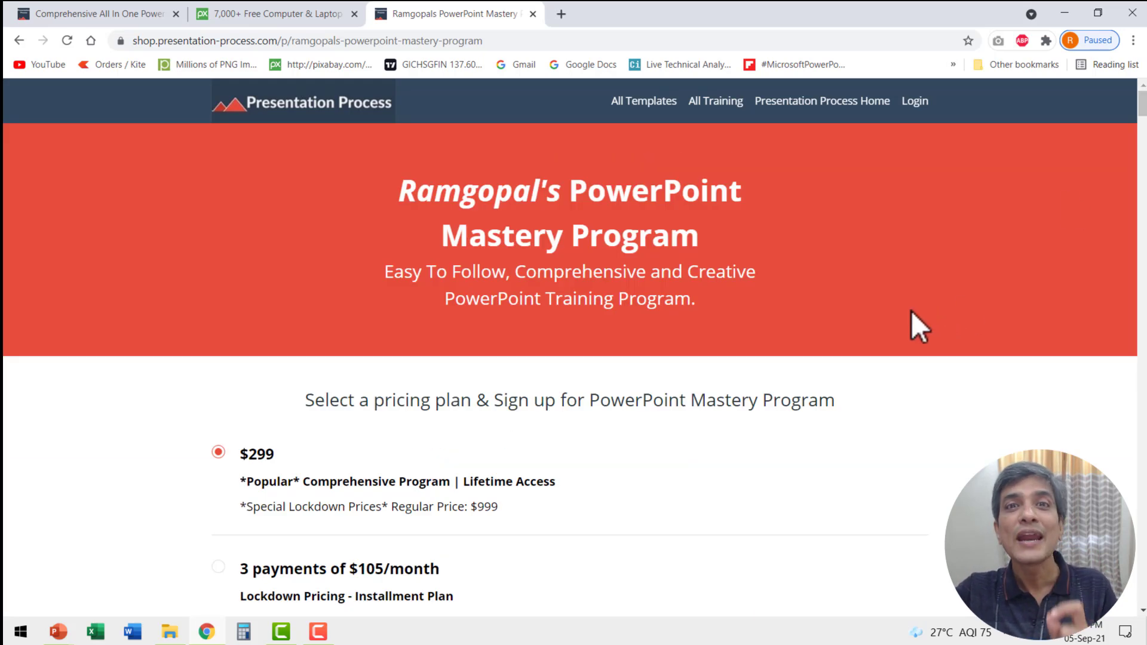
{"action": "mouse_move", "coordinate": [867, 307]}
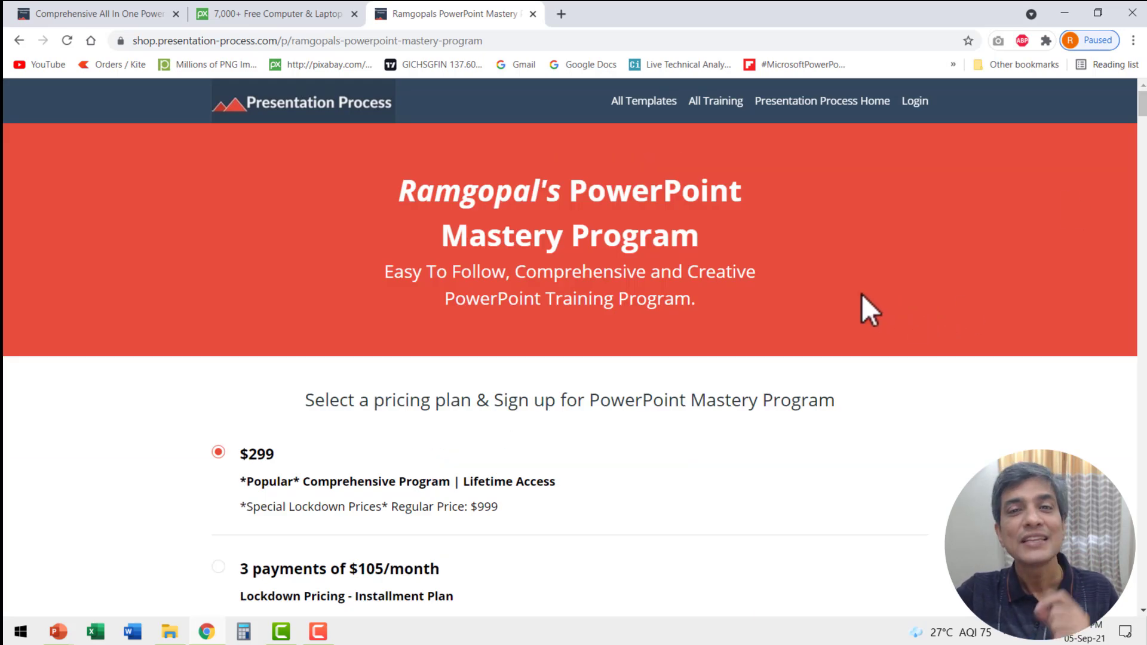